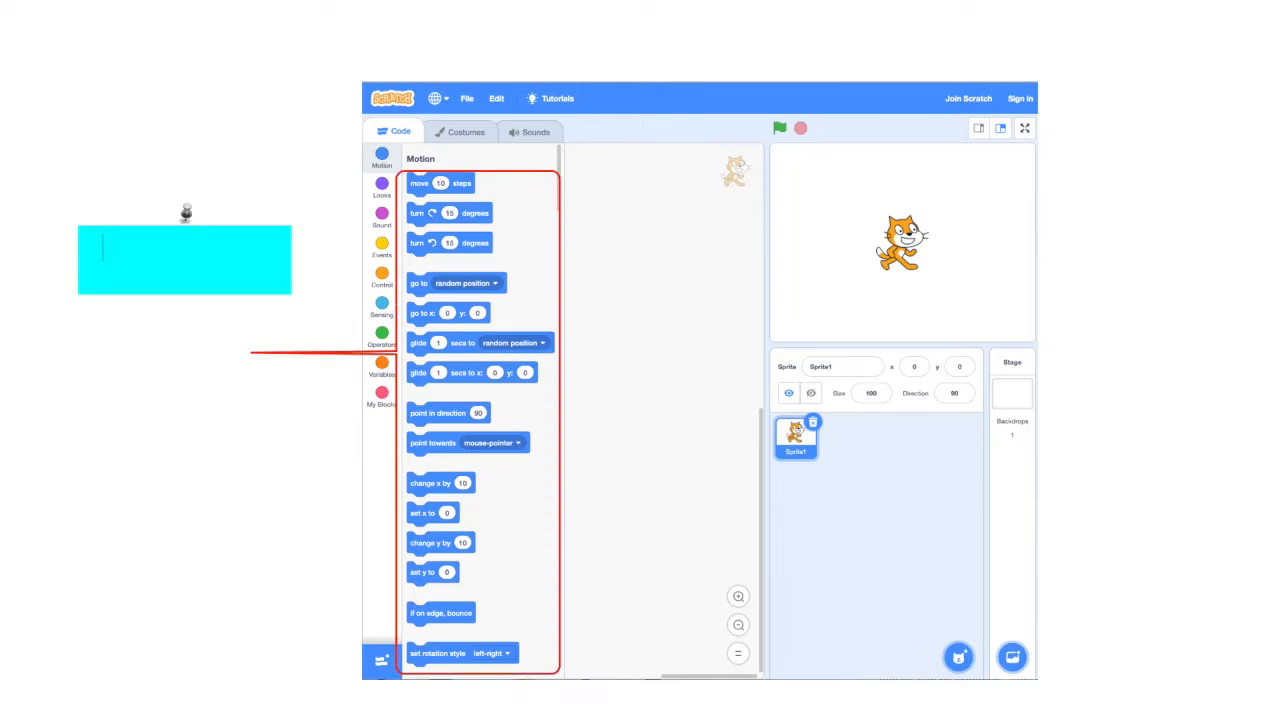
{"action": "type", "text": "This is the Blocks Palette."}
{"action": "type", "text": "You drag code blocks"}
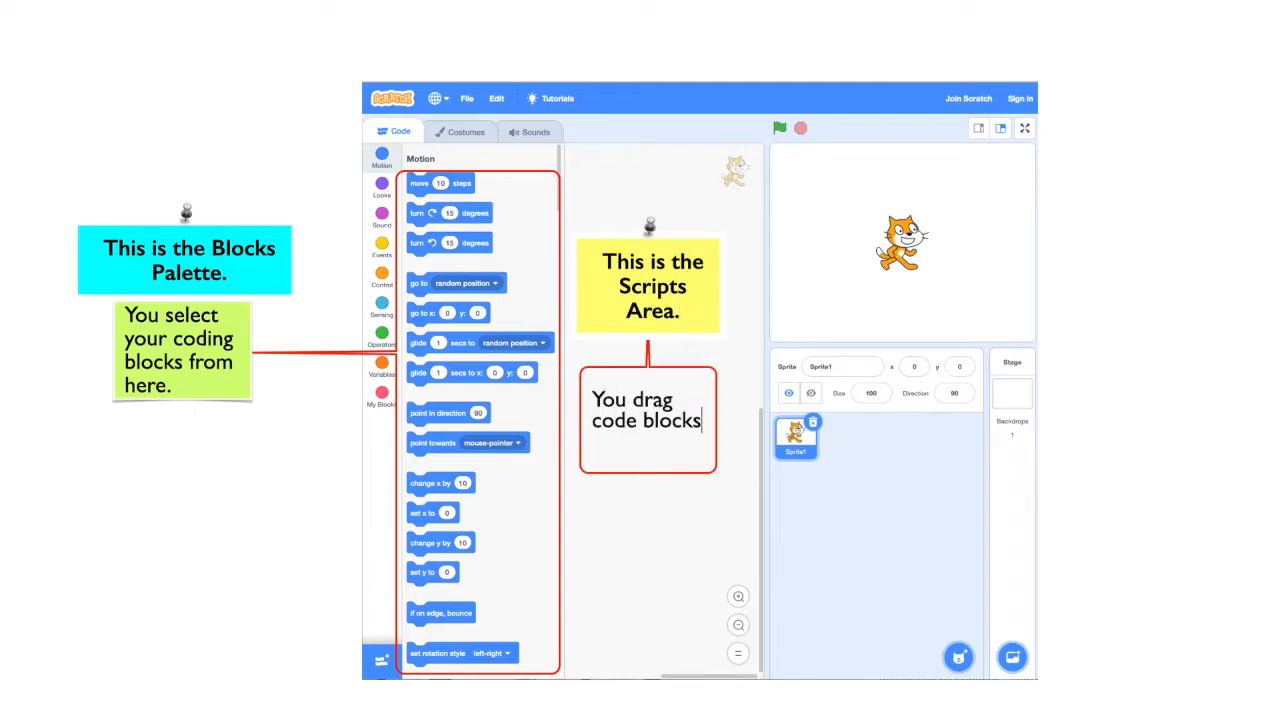
{"action": "type", "text": "to this"}
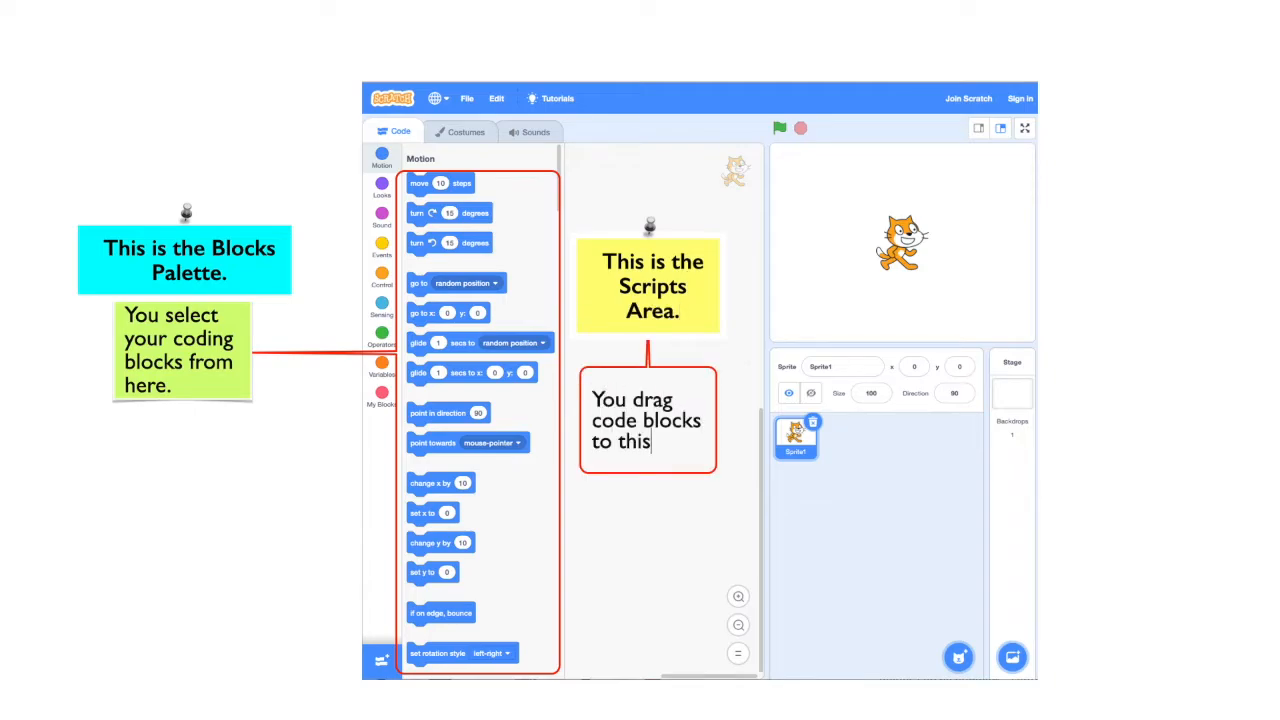
{"action": "type", "text": "area."}
{"action": "type", "text": "Choose a ba"}
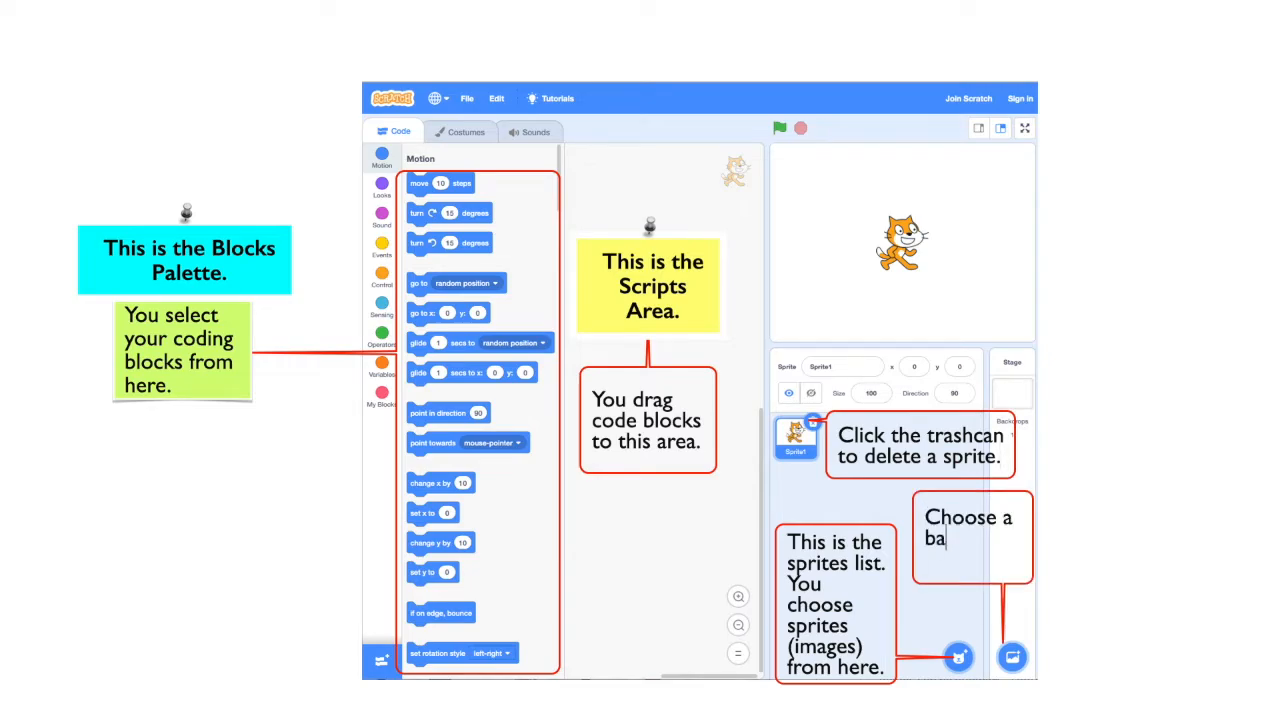
{"action": "type", "text": "ckdrop from here."}
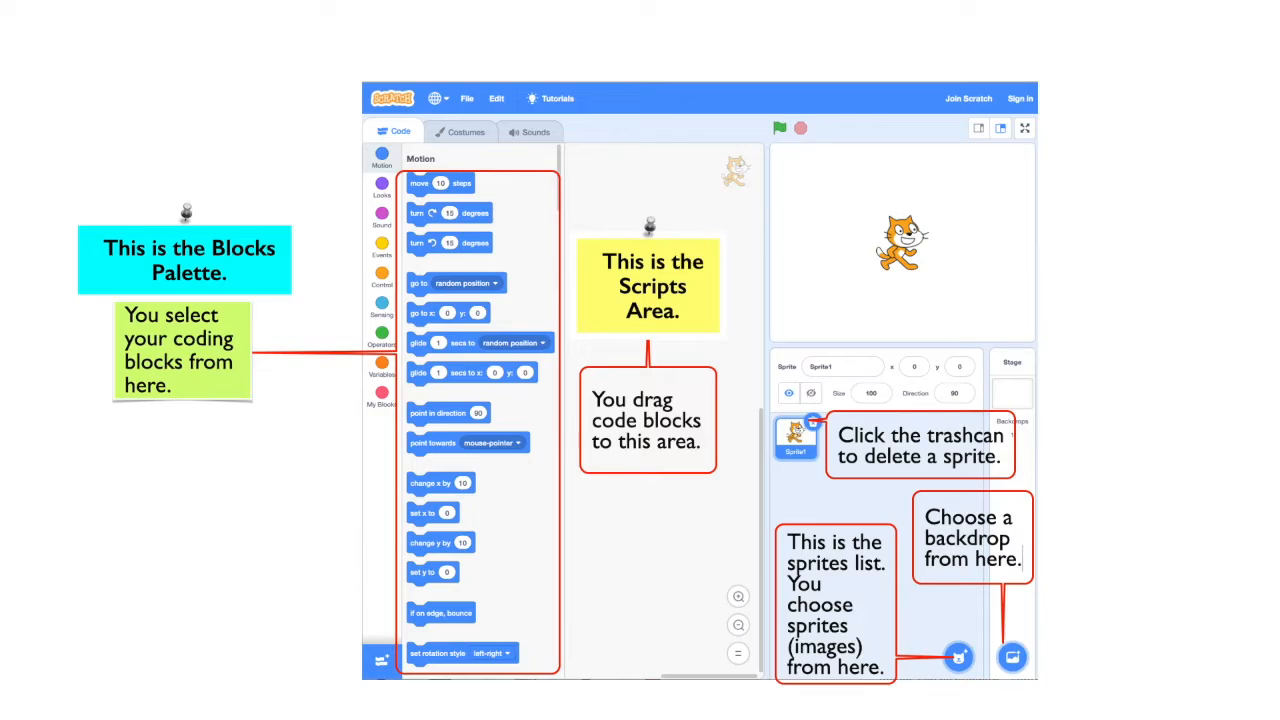